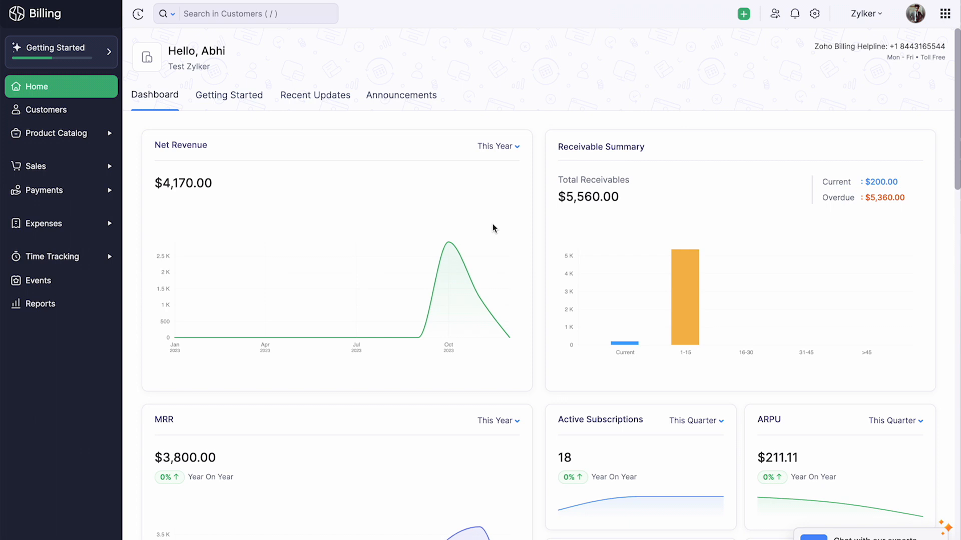
mouse_move(815, 14)
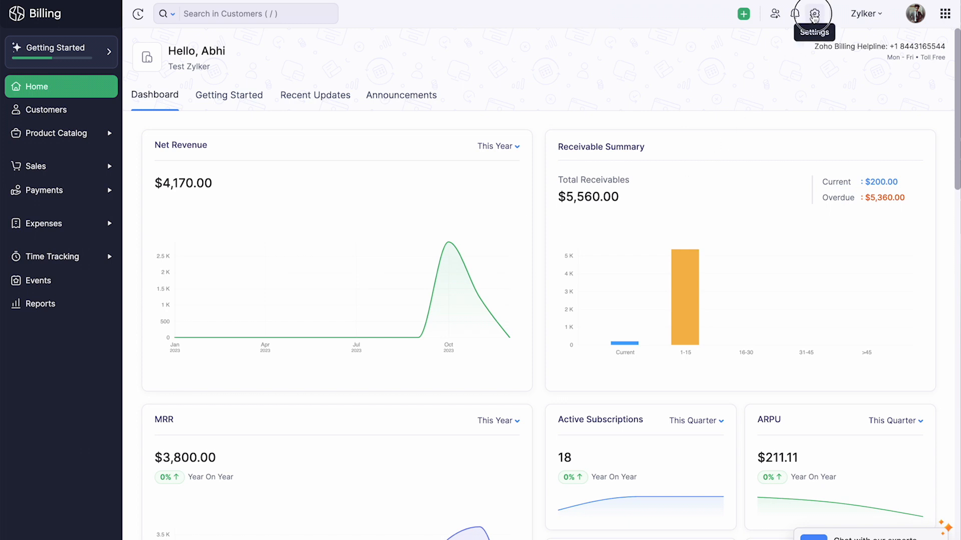
Go to the Users list under organization settings, showing three Admin users.
click(815, 14)
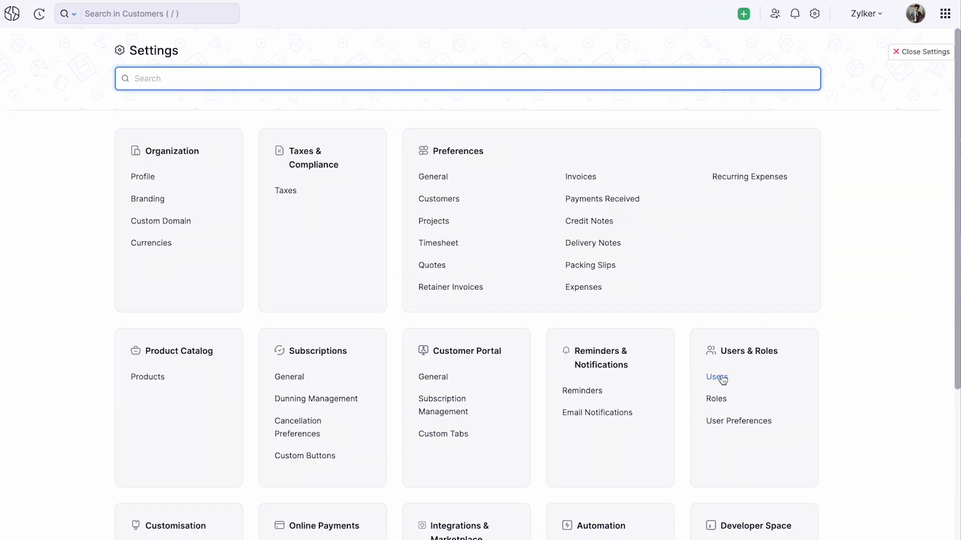
click(715, 376)
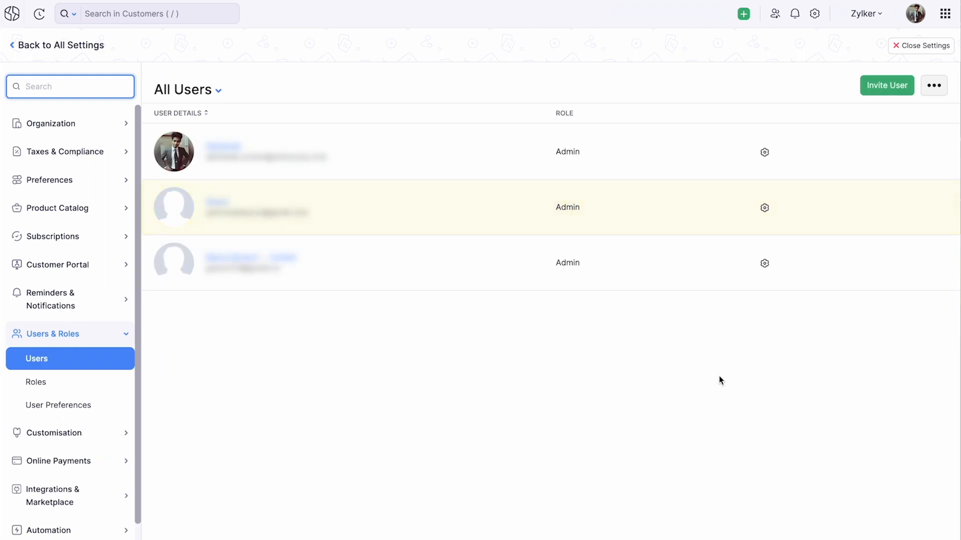
mouse_move(875, 118)
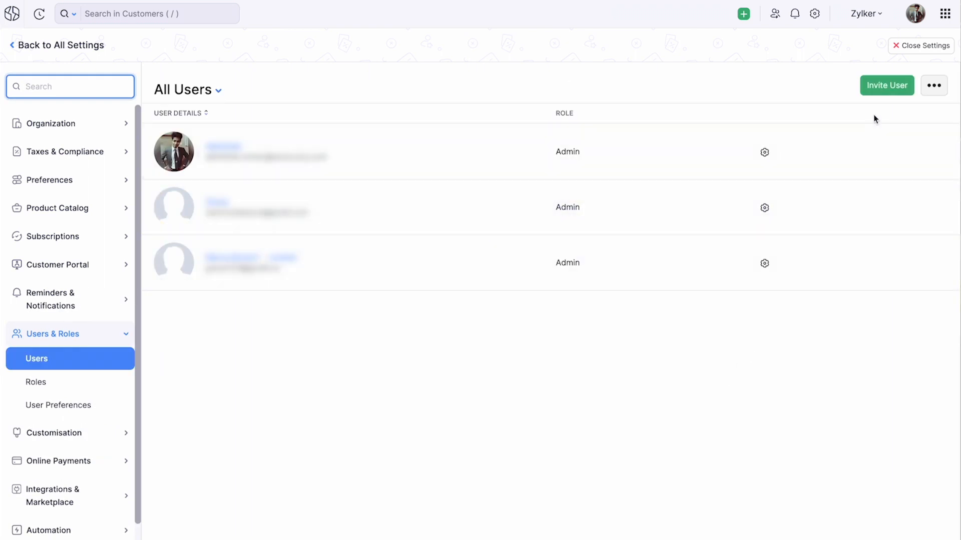
click(886, 85)
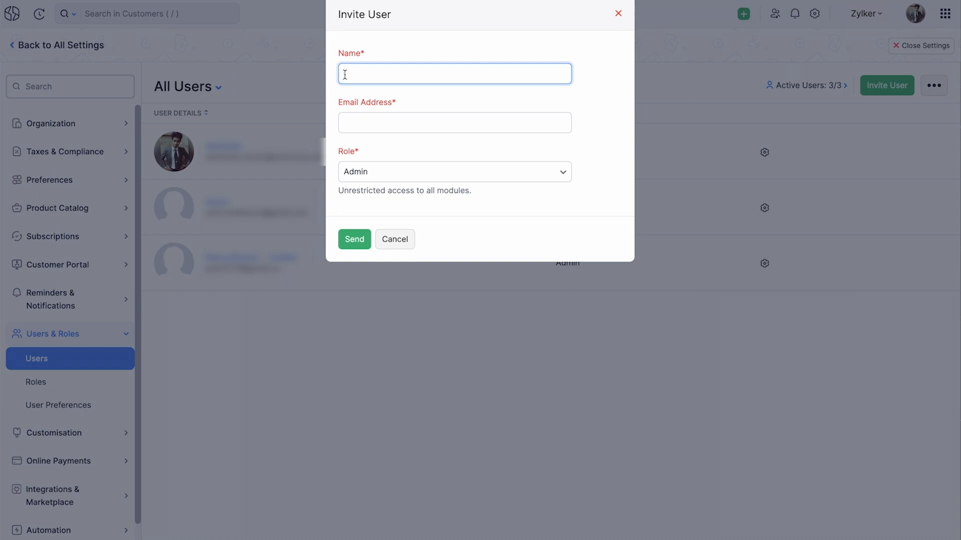
text(Marca Brown)
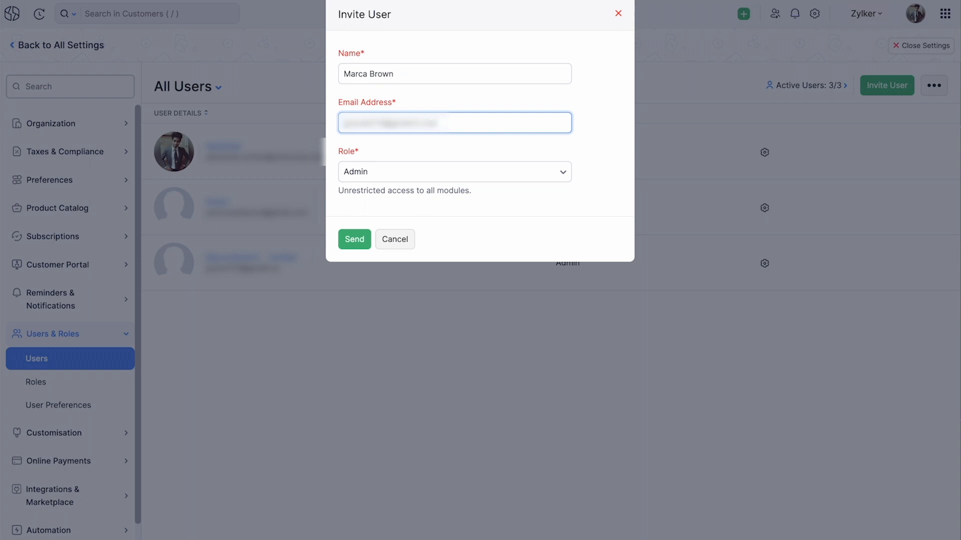
click(455, 172)
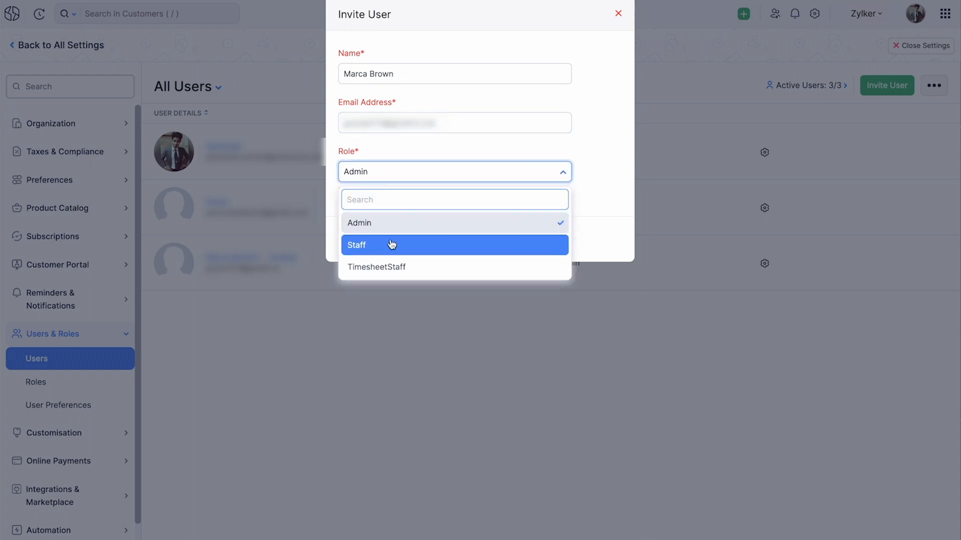
mouse_move(388, 226)
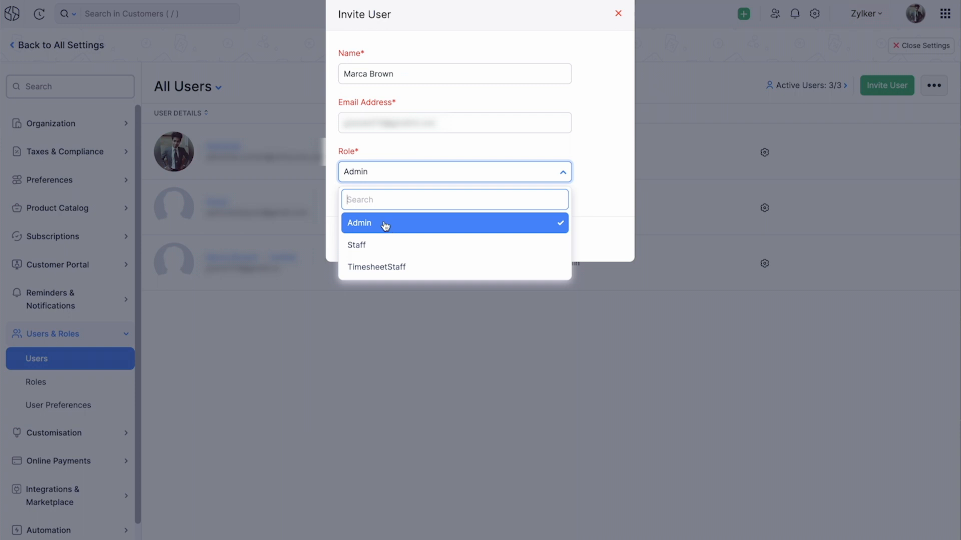
click(358, 223)
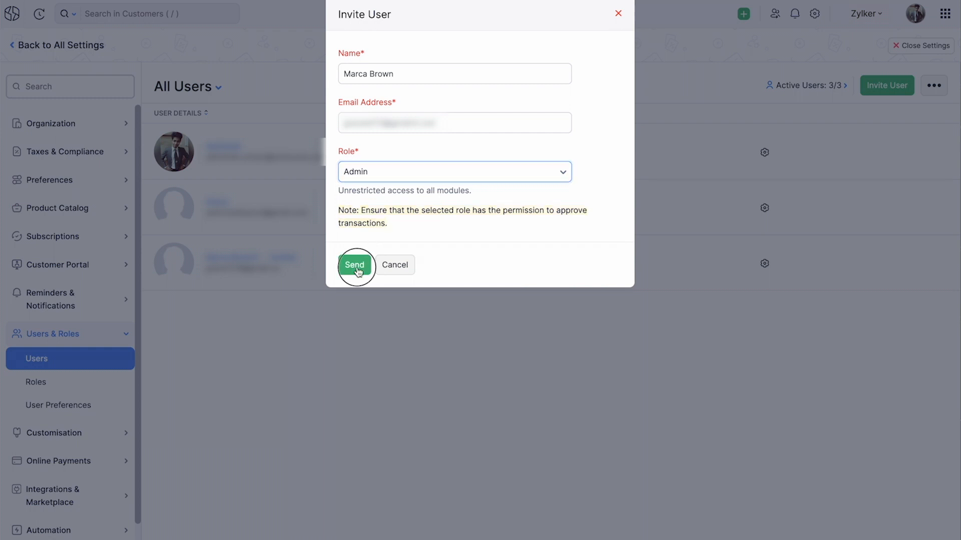
click(355, 264)
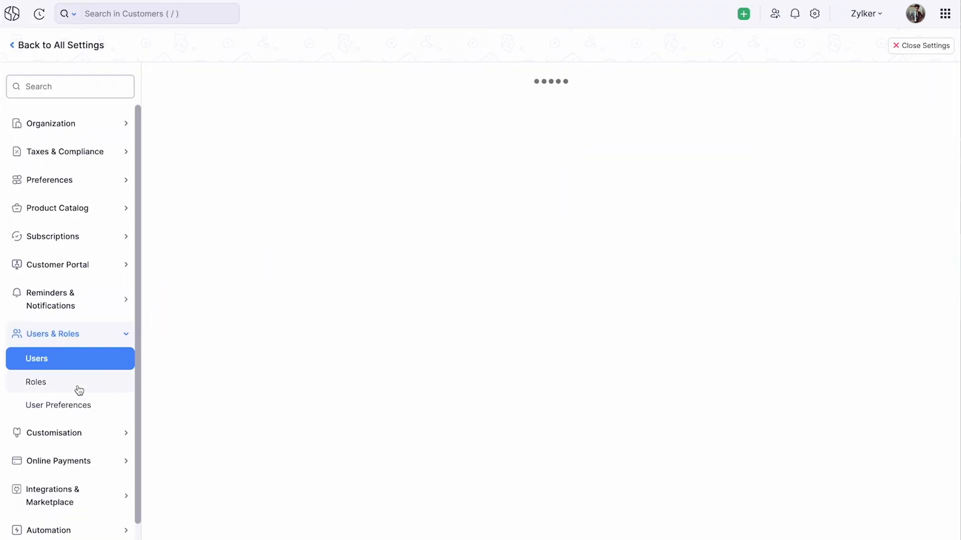
Start a Finance Analyst role with a financial-analysis description, full product access and price list editing.
click(35, 383)
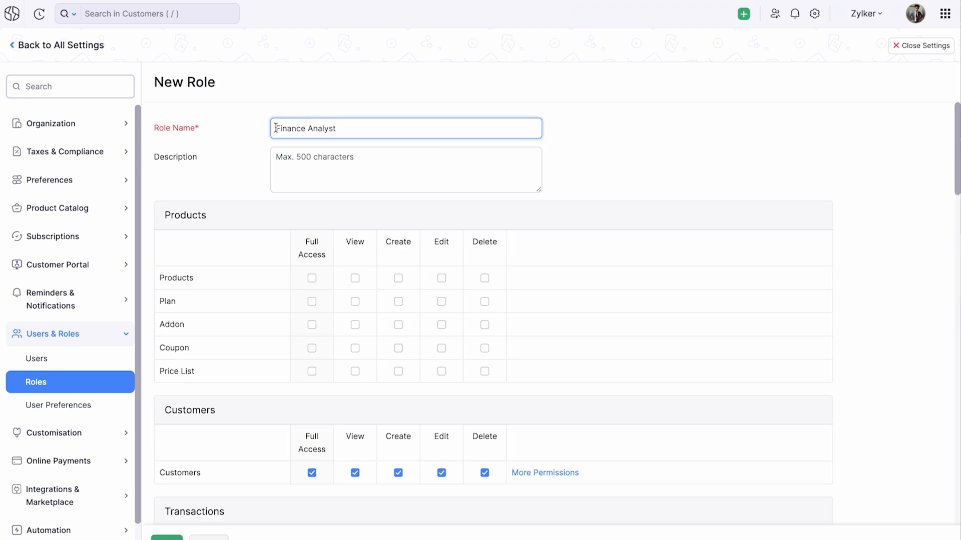
text(Analyzes financial data, generates reports, and provides insights into billing and revenue trends.)
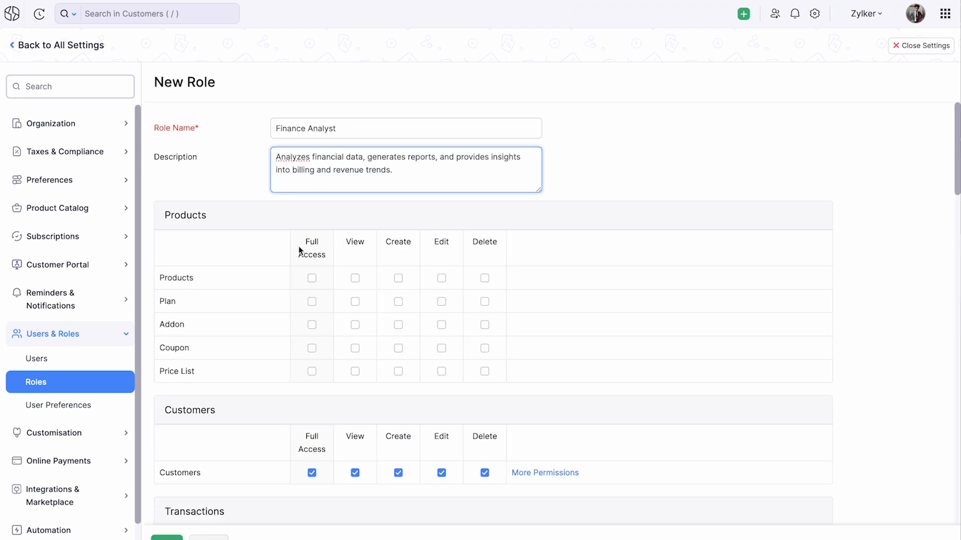
click(311, 279)
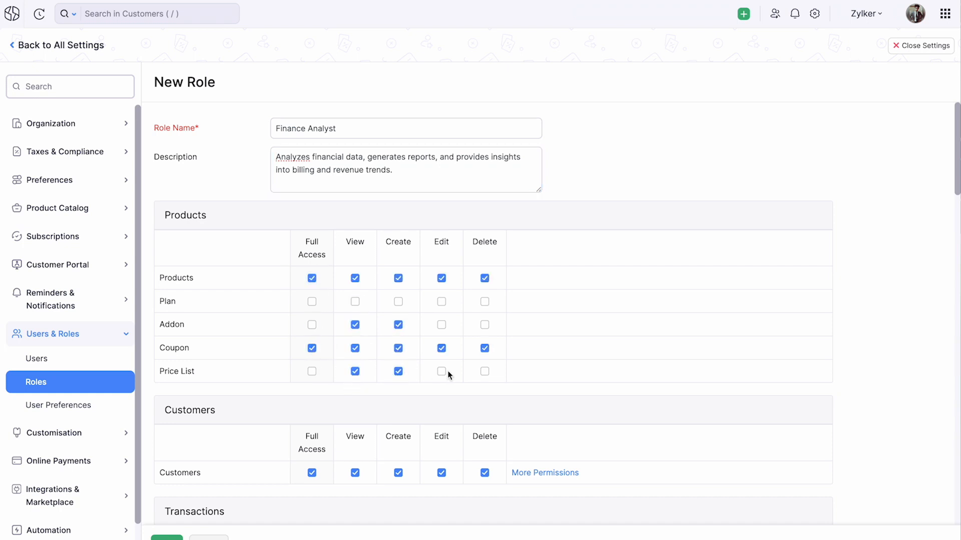
click(440, 371)
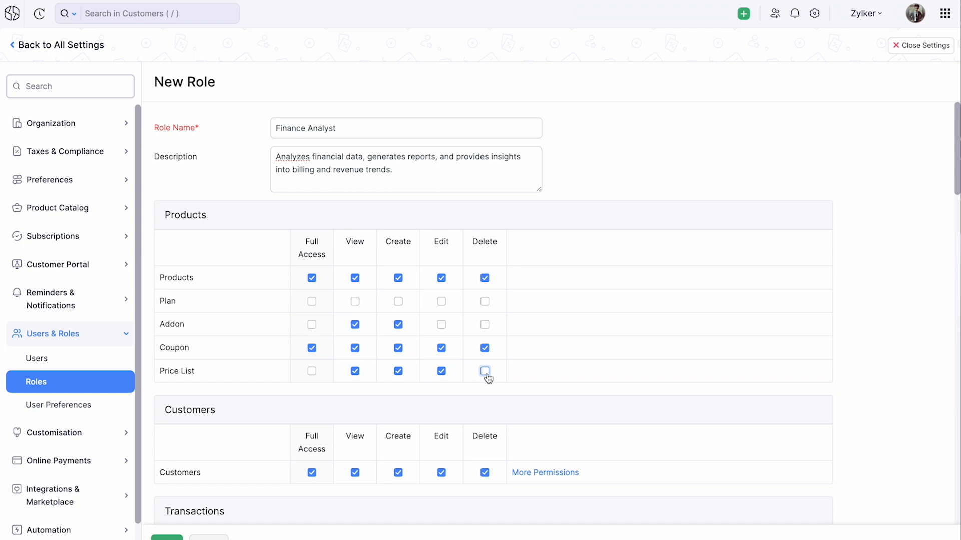
Review the extra customer permissions and save the Finance Analyst role.
scroll(down, 3)
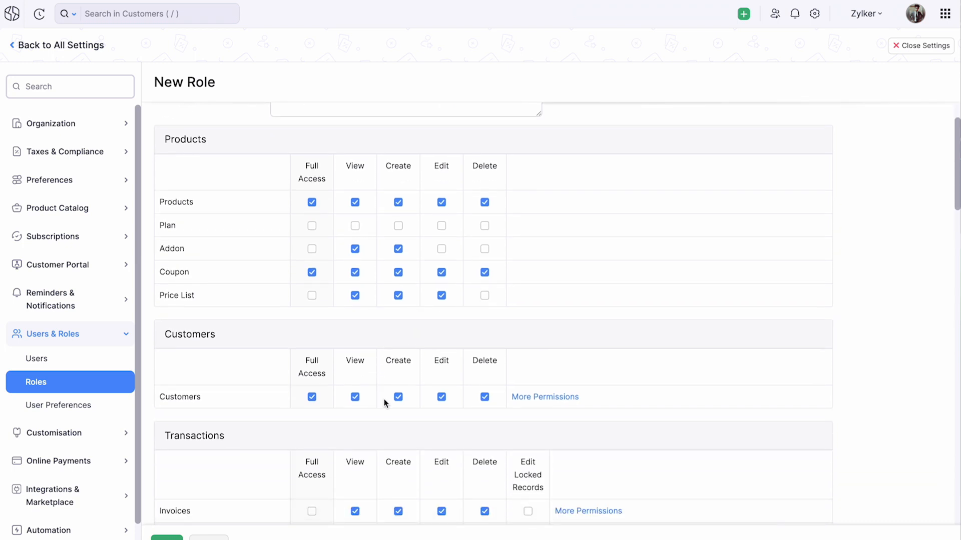
click(545, 396)
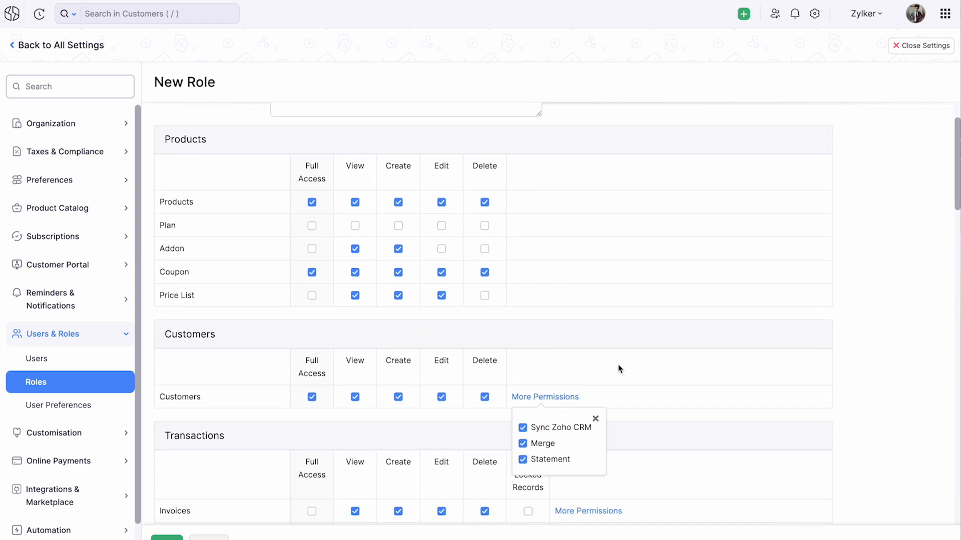
click(594, 419)
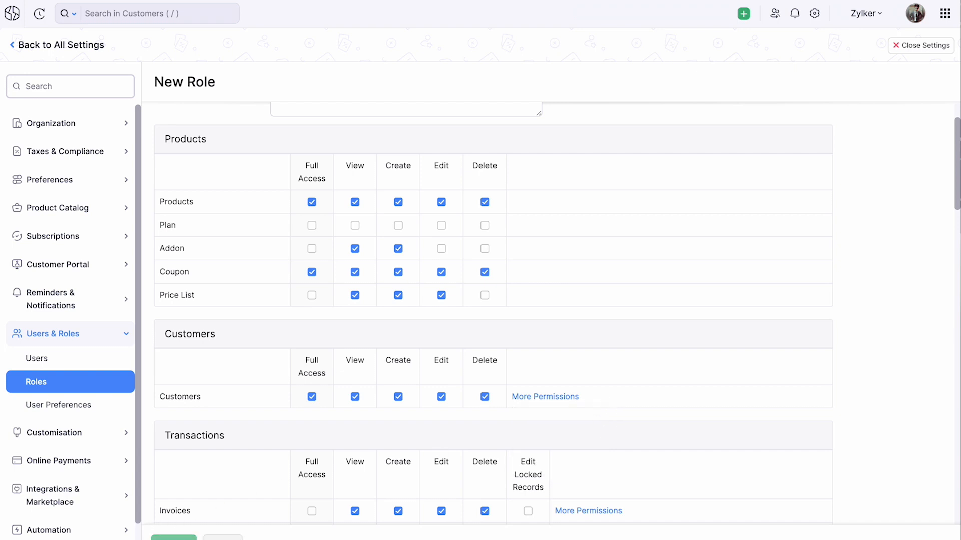
click(171, 538)
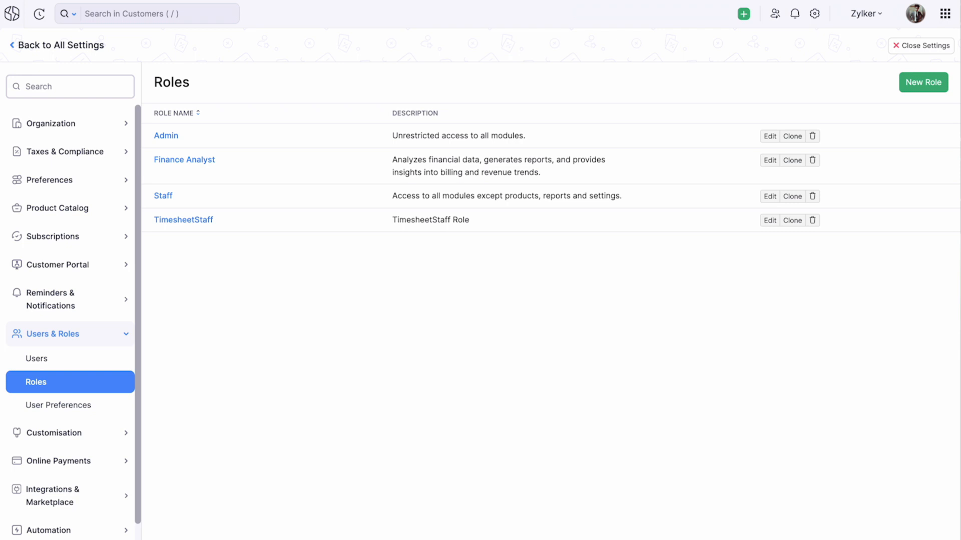
click(36, 358)
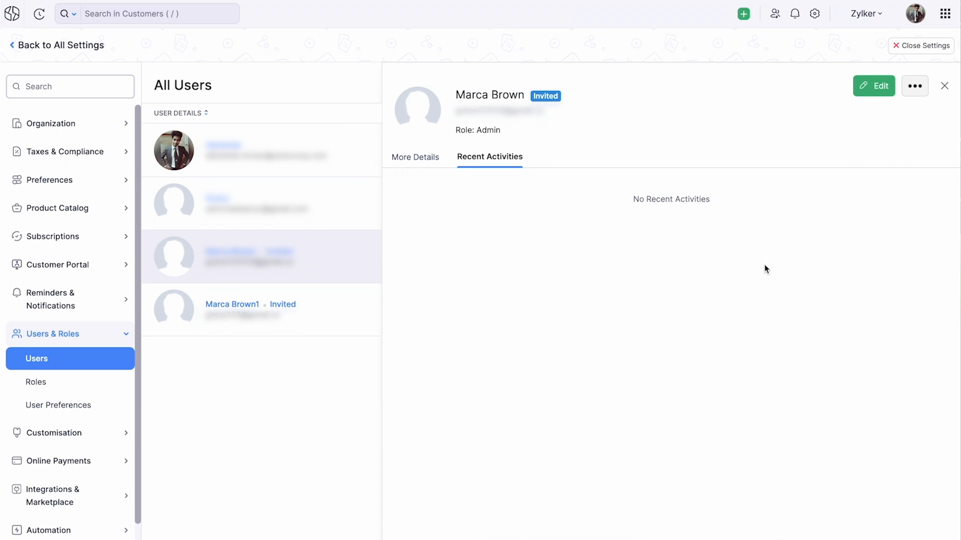
click(915, 86)
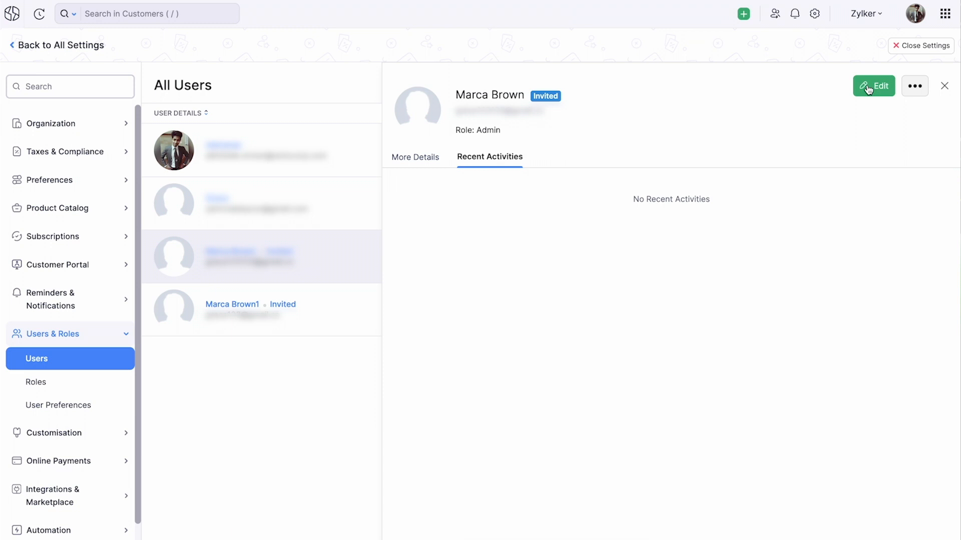
mouse_move(80, 406)
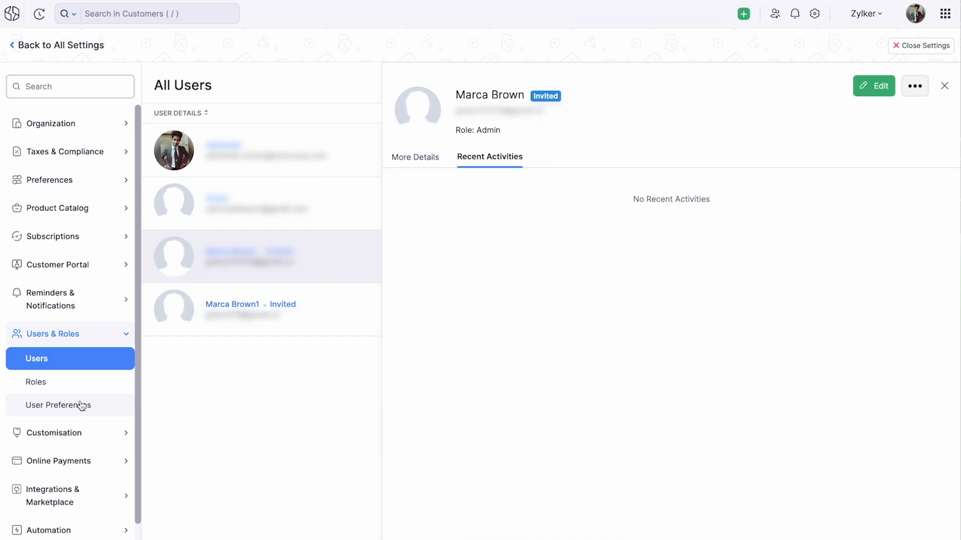
click(57, 405)
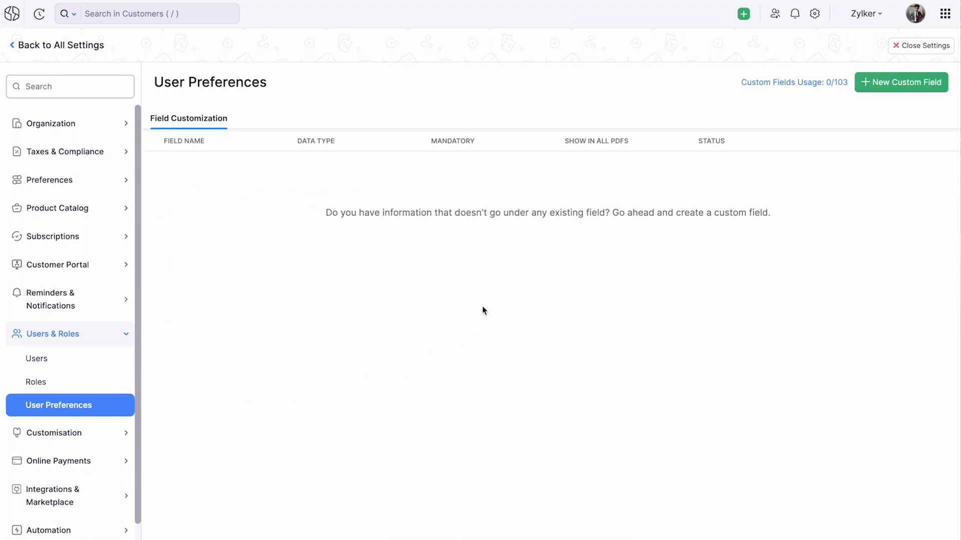
click(900, 82)
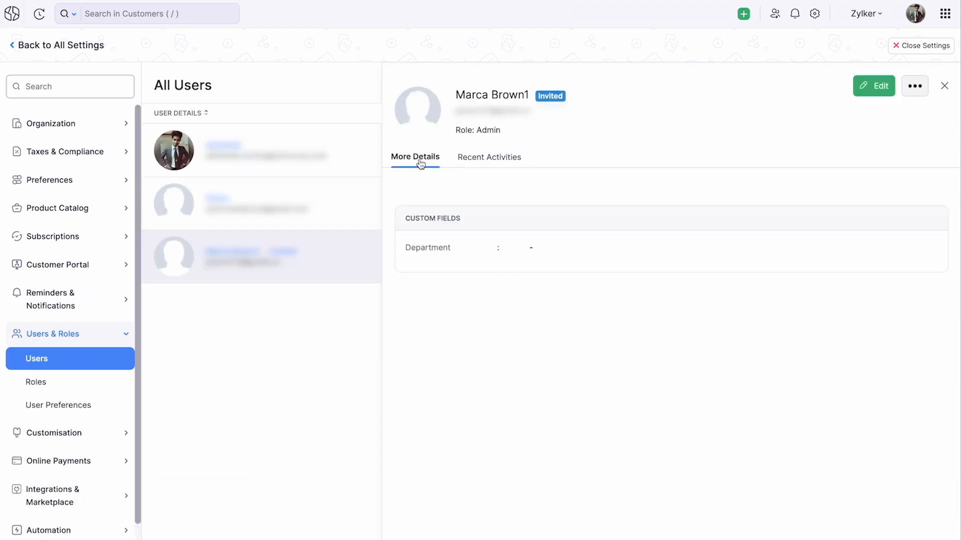
mouse_move(534, 256)
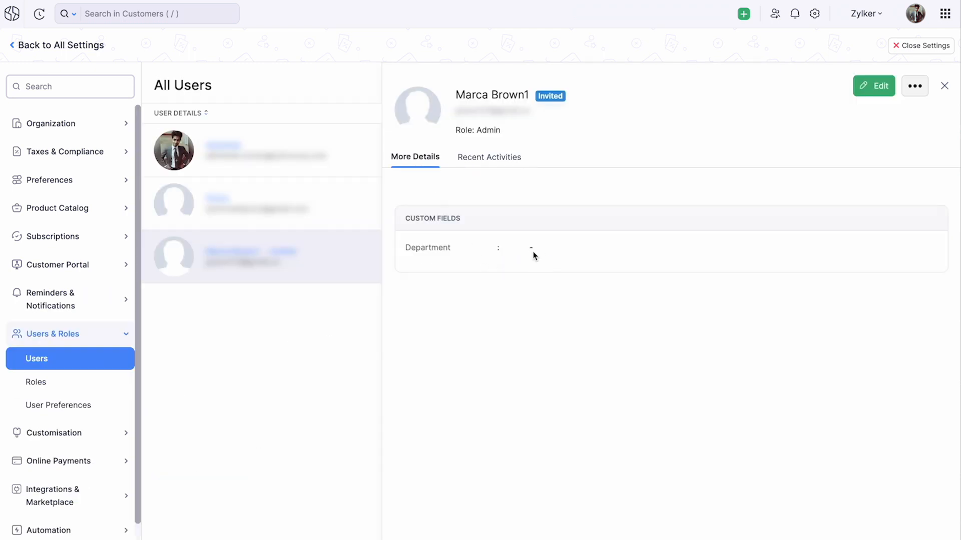